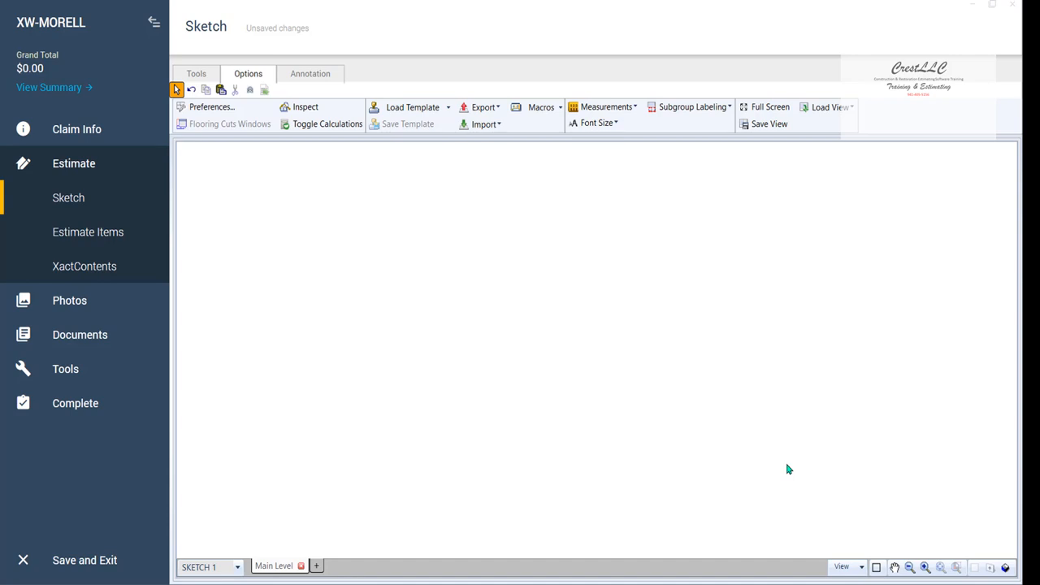
pyautogui.moveTo(520, 260)
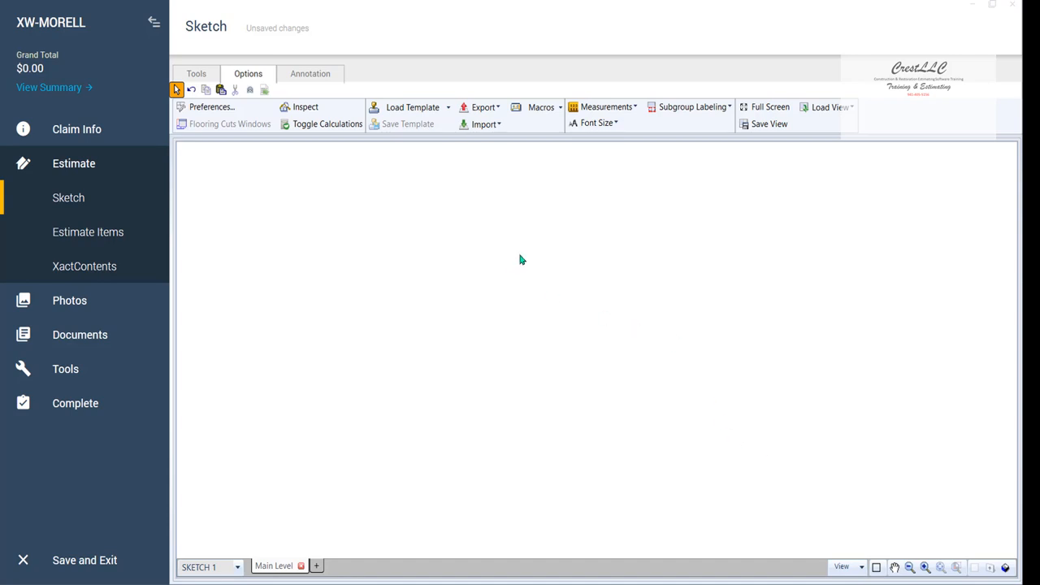
pyautogui.moveTo(514, 260)
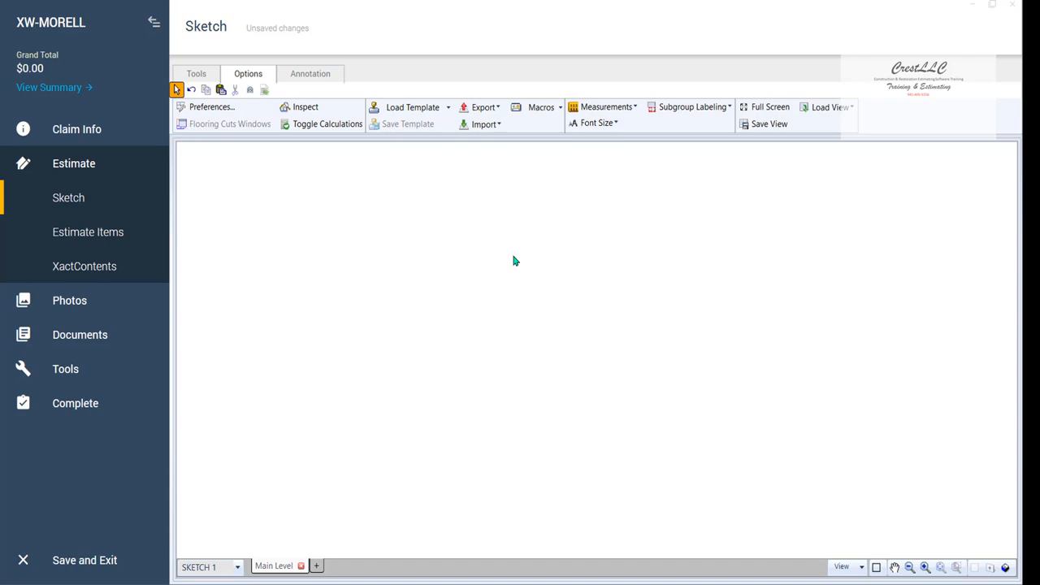
pyautogui.moveTo(523, 376)
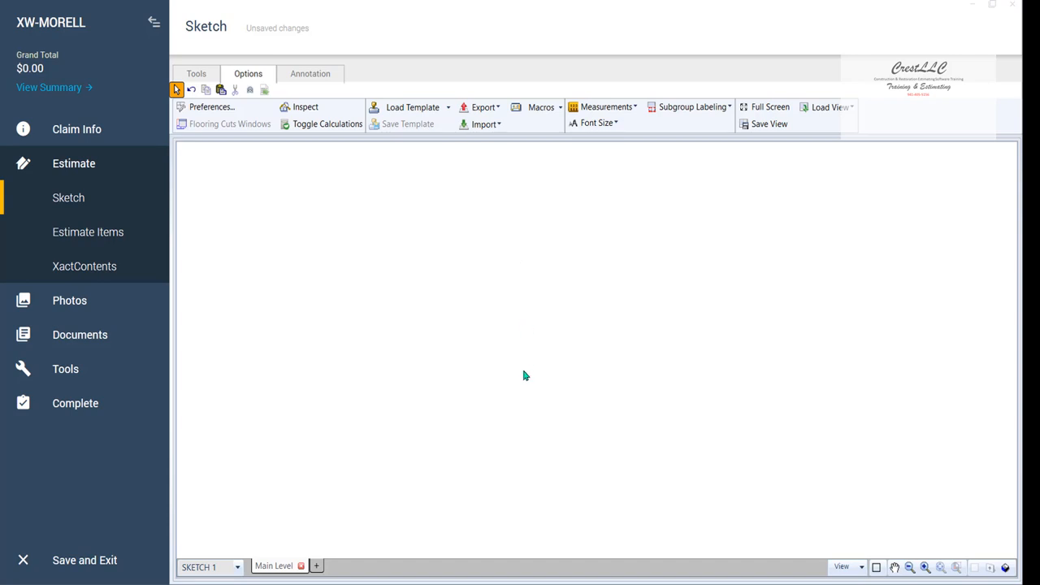
pyautogui.moveTo(490, 346)
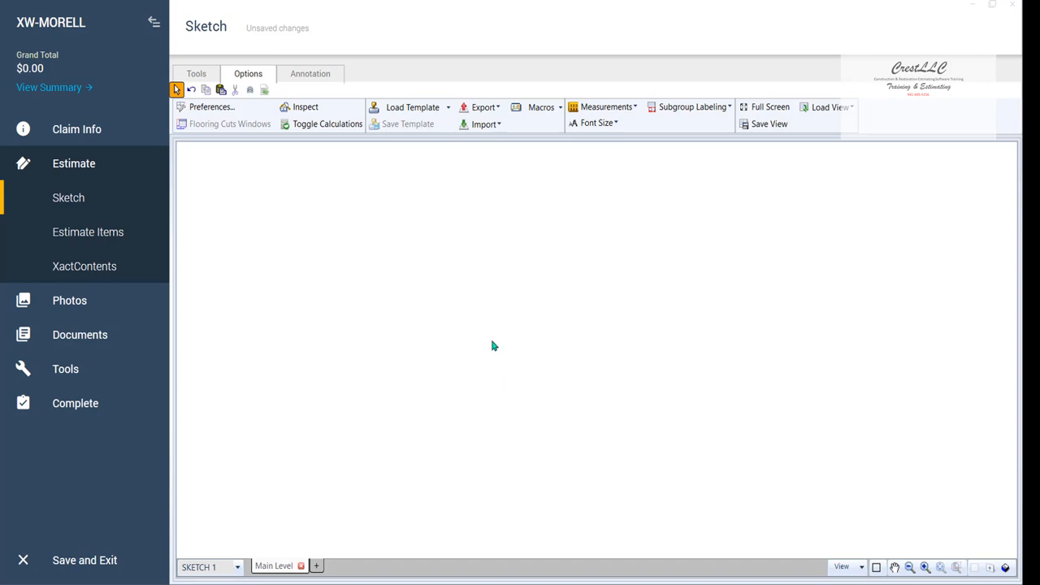
pyautogui.moveTo(488, 341)
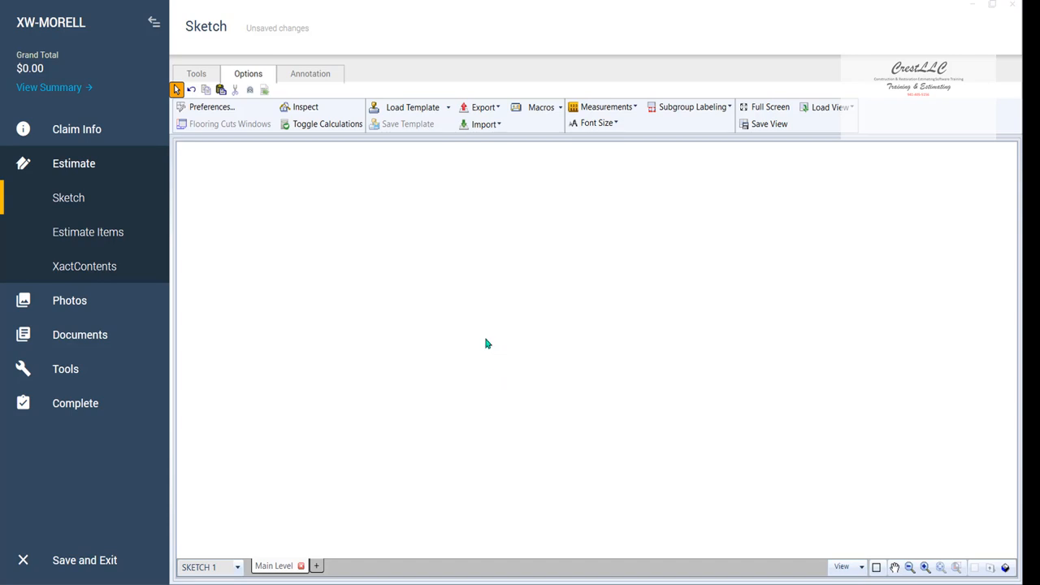
pyautogui.moveTo(496, 345)
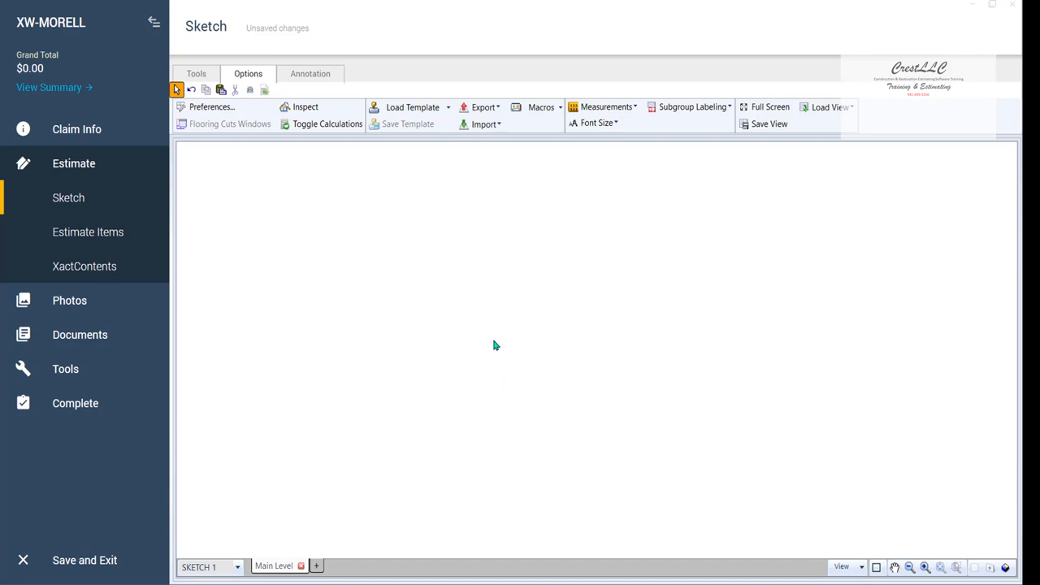
pyautogui.moveTo(512, 401)
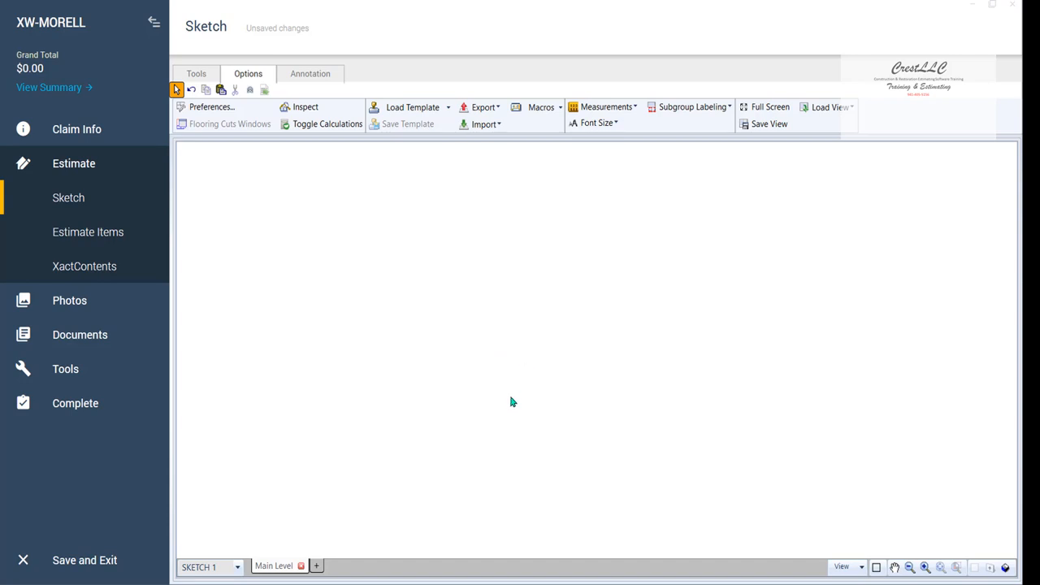
pyautogui.moveTo(565, 442)
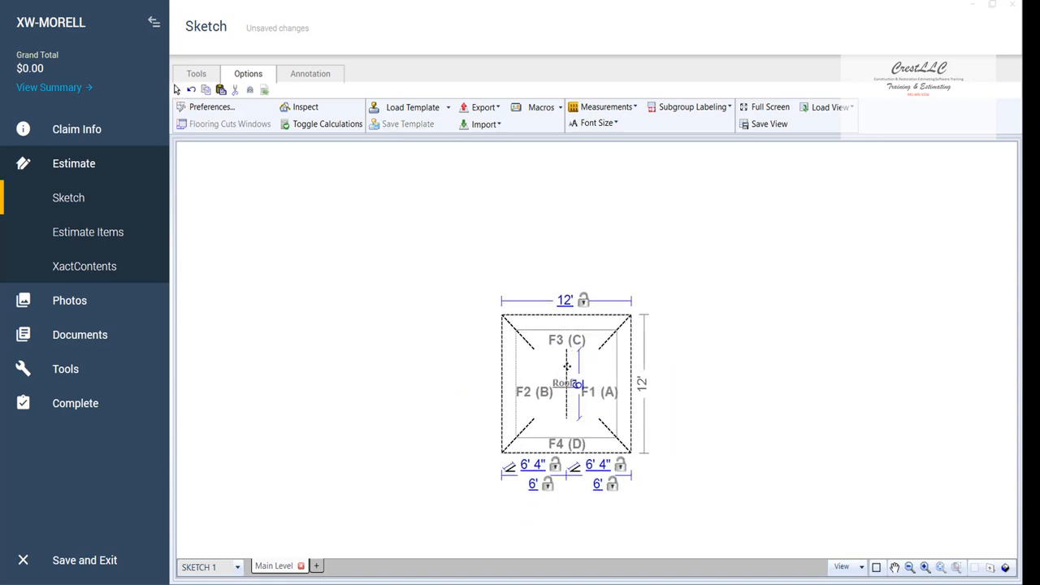
# Set Roof1's Hip Ends to End D Only so the opposite end stays a gable
pyautogui.click(566, 381)
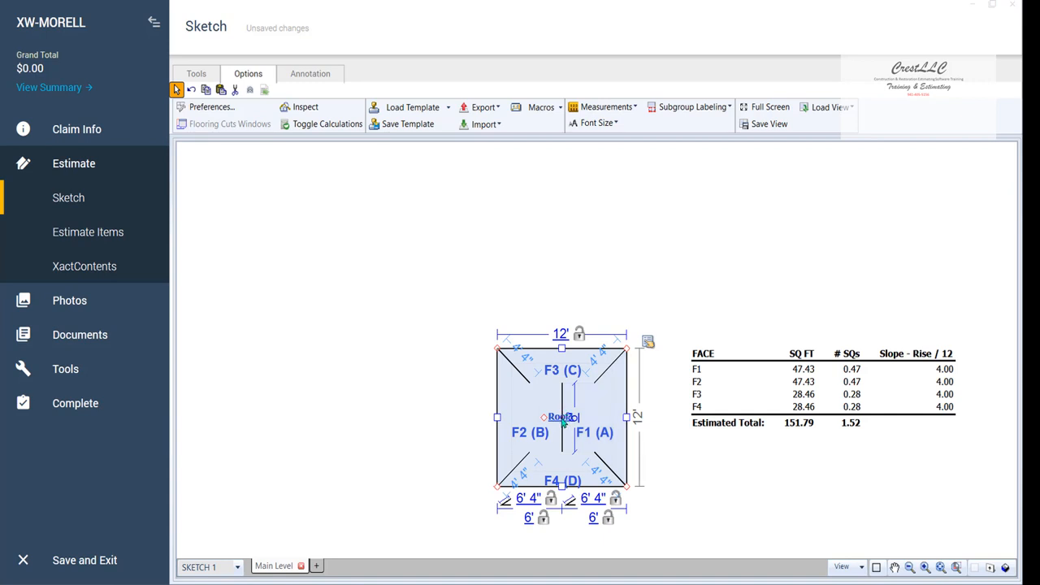
pyautogui.doubleClick(559, 416)
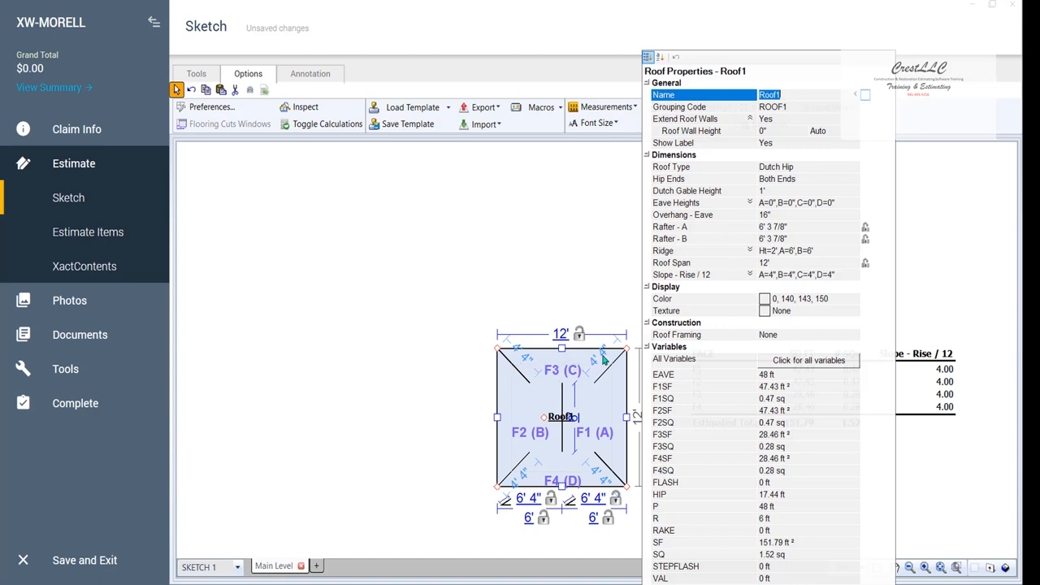
pyautogui.moveTo(584, 455)
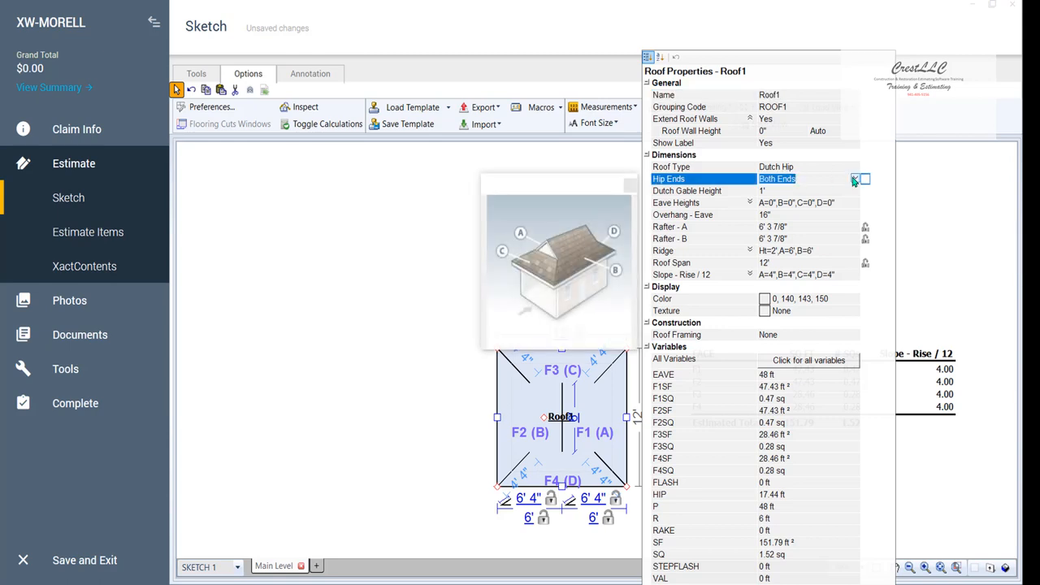
pyautogui.click(854, 177)
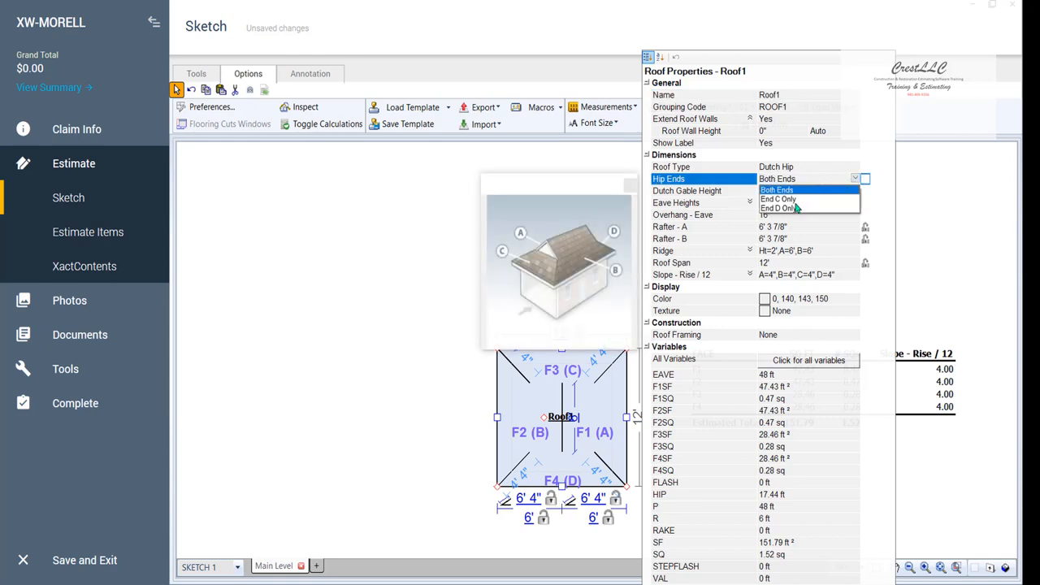
pyautogui.click(778, 208)
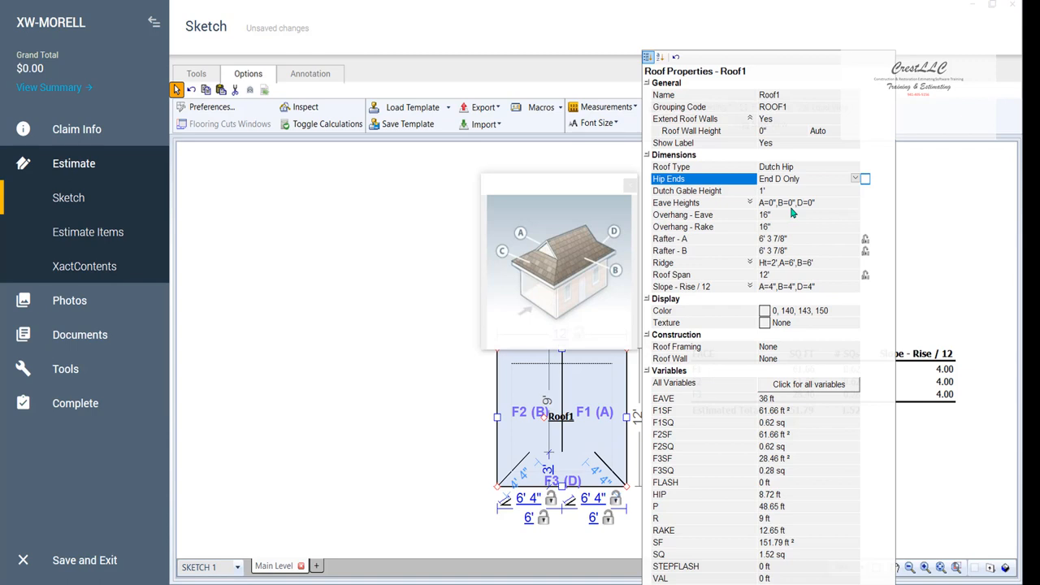
pyautogui.moveTo(354, 315)
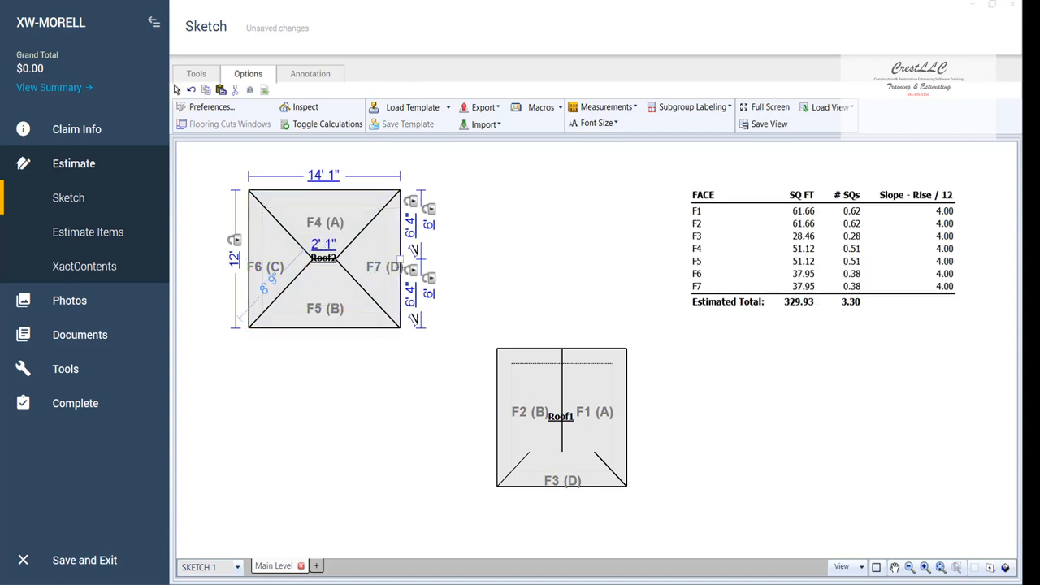
pyautogui.moveTo(325, 269)
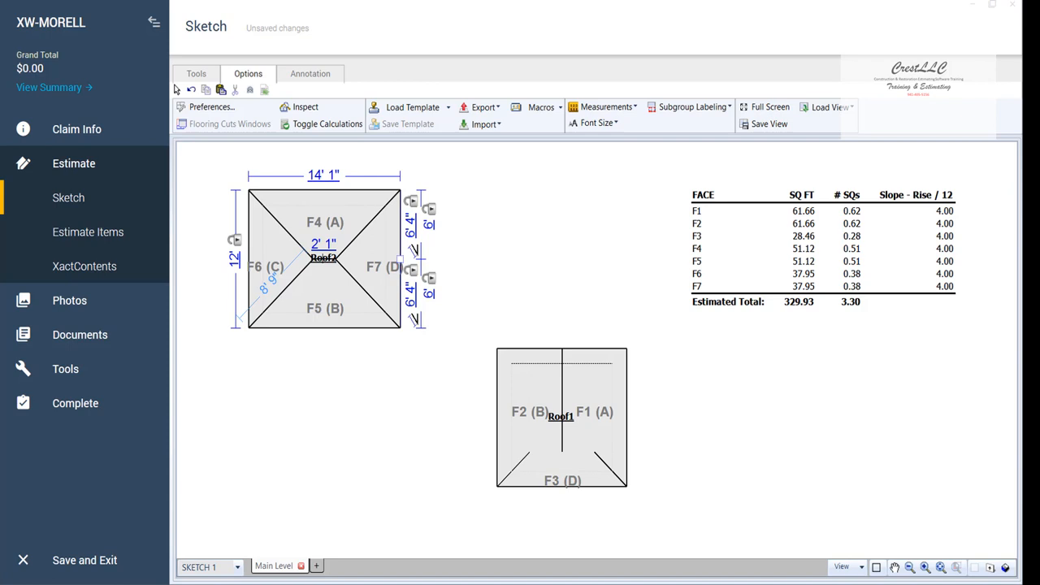
# Set Roof2's Hip Ends to End D Only in its Roof Properties
pyautogui.doubleClick(324, 260)
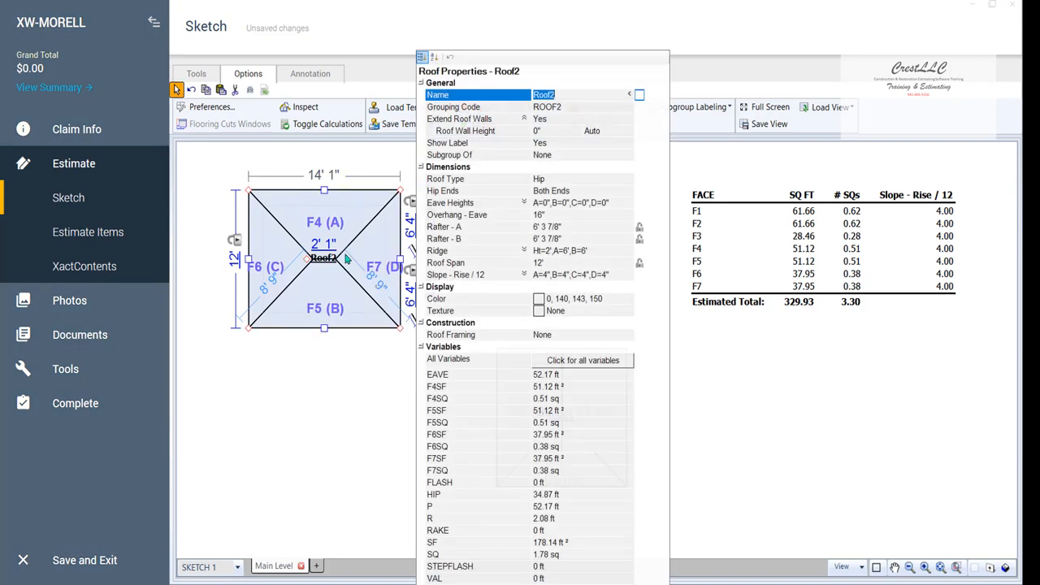
pyautogui.moveTo(393, 282)
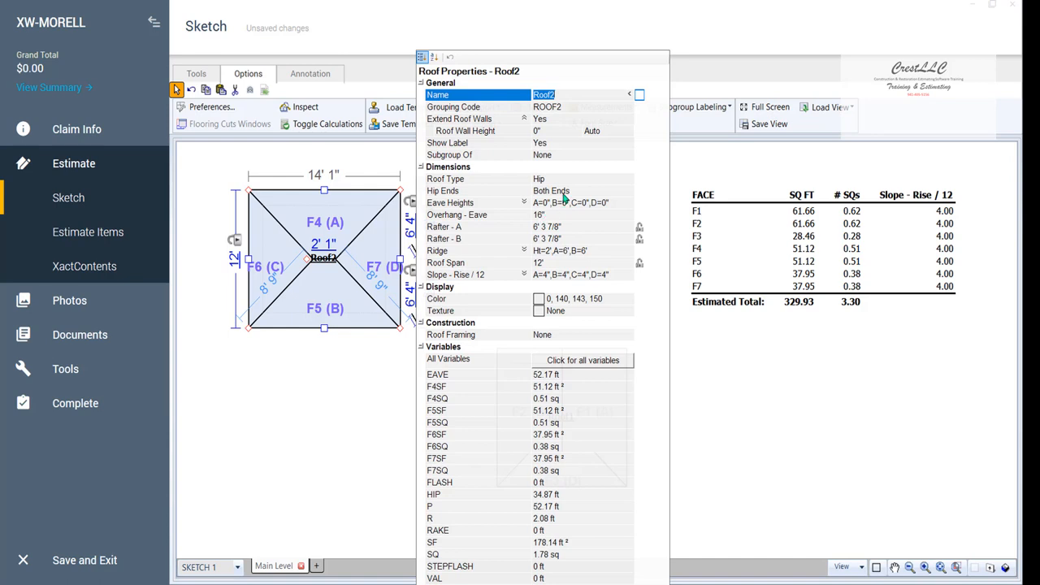
pyautogui.click(627, 190)
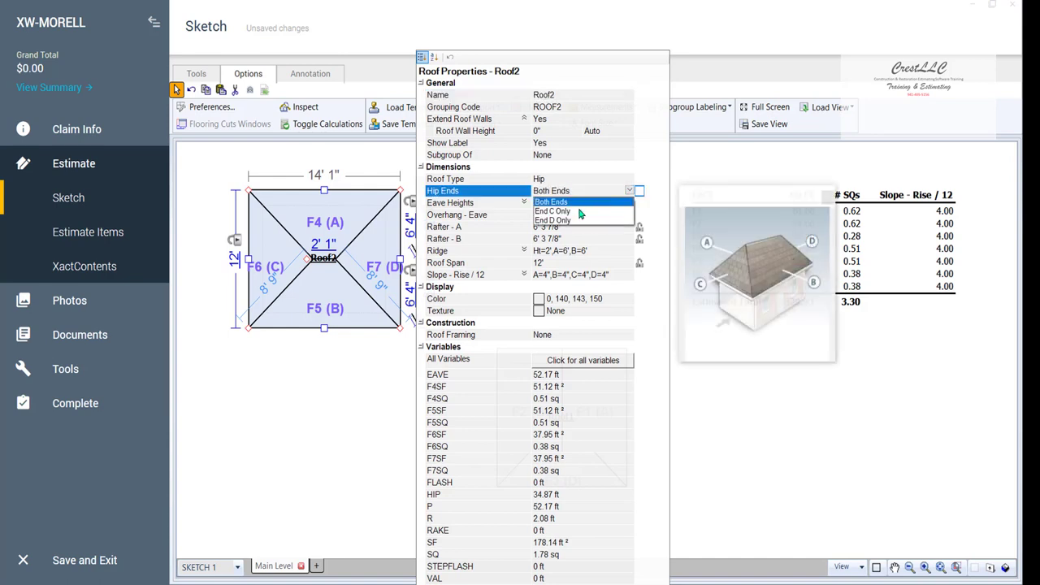
pyautogui.click(552, 221)
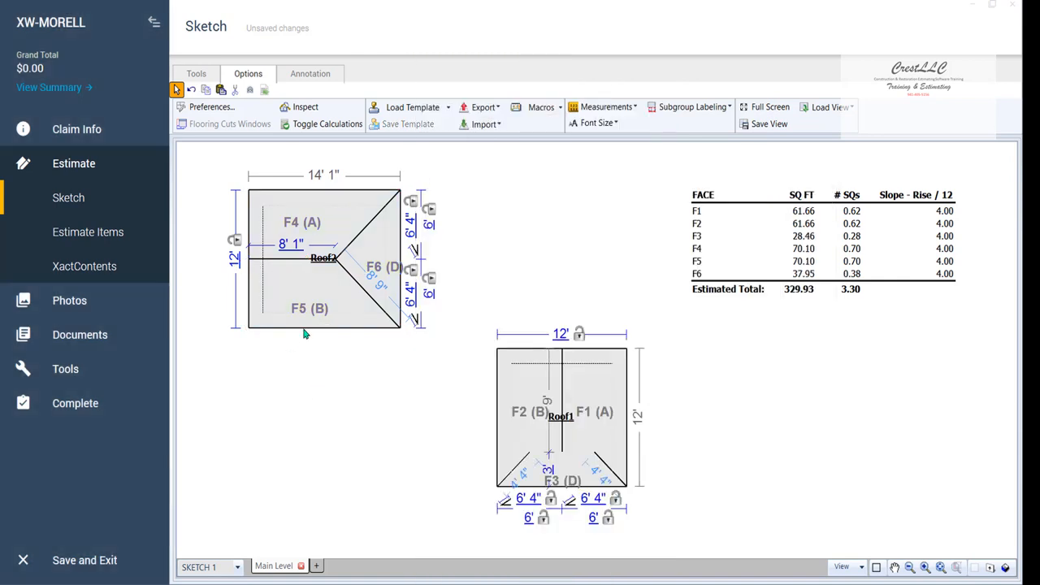
# Select Roof2 to rotate it and snap it onto Roof1's gable end
pyautogui.click(323, 258)
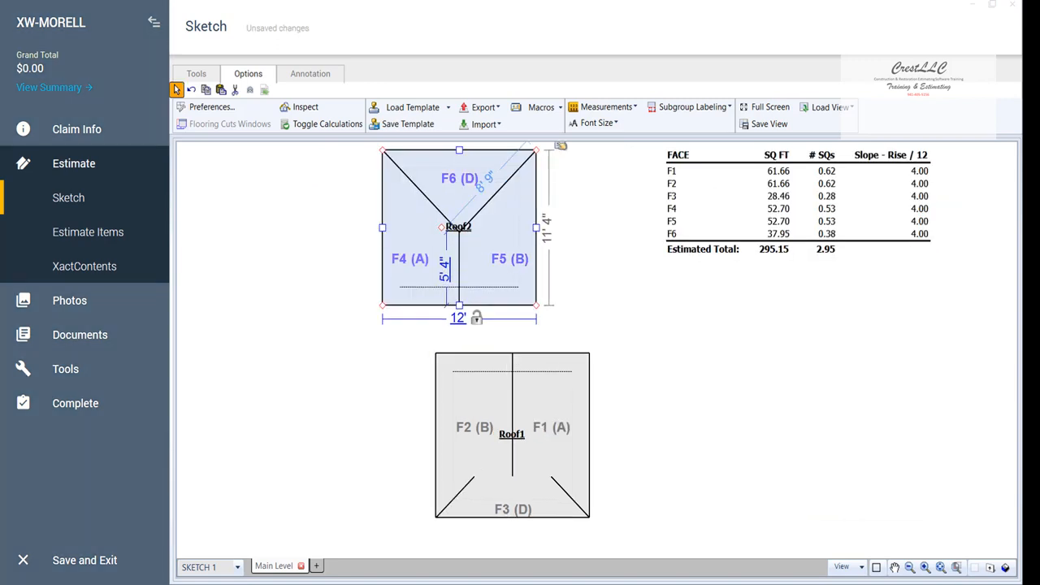
pyautogui.moveTo(818, 310)
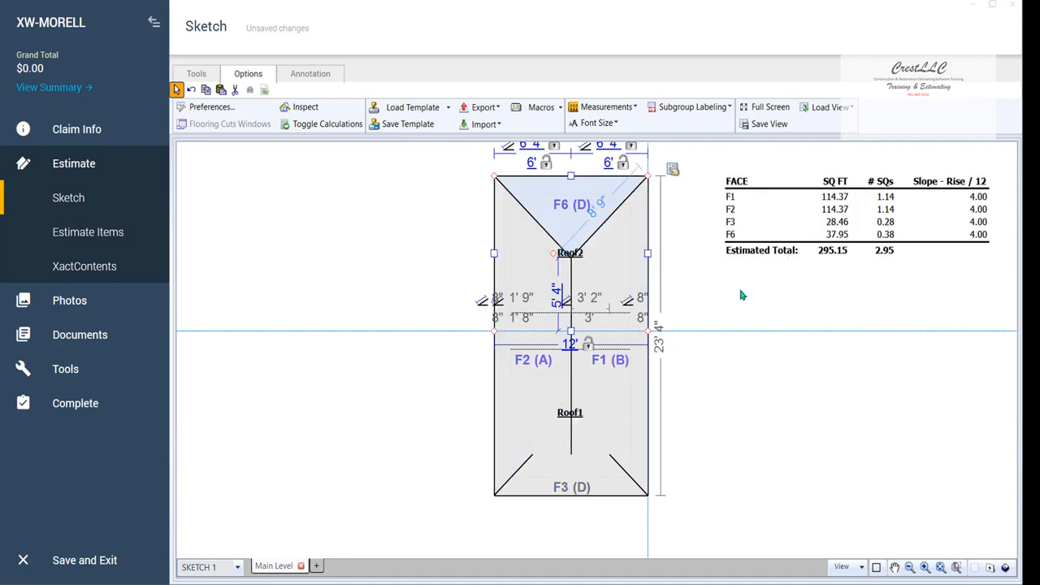
pyautogui.moveTo(741, 331)
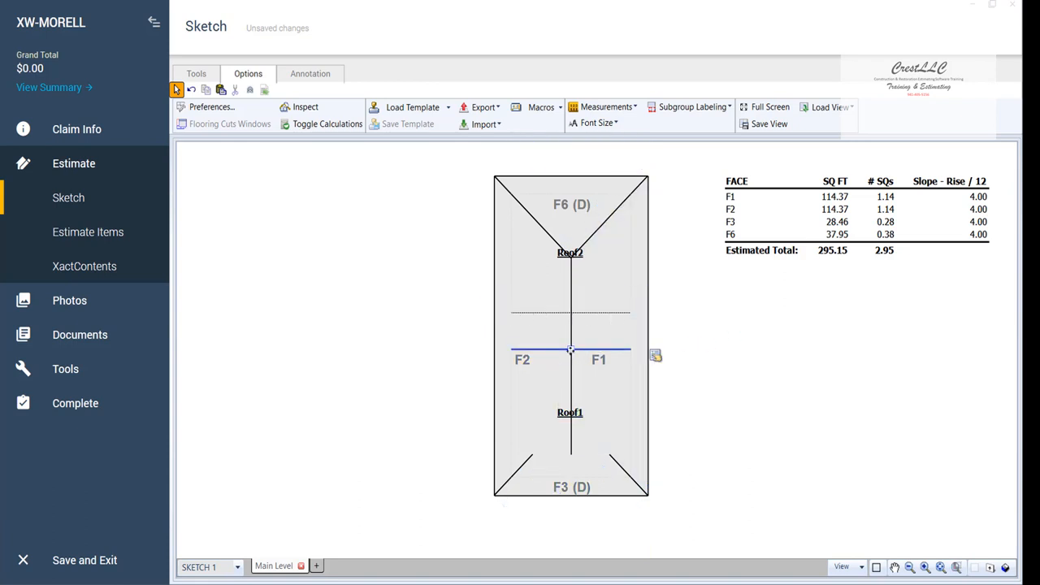
pyautogui.moveTo(570, 349); pyautogui.dragTo(570, 315)
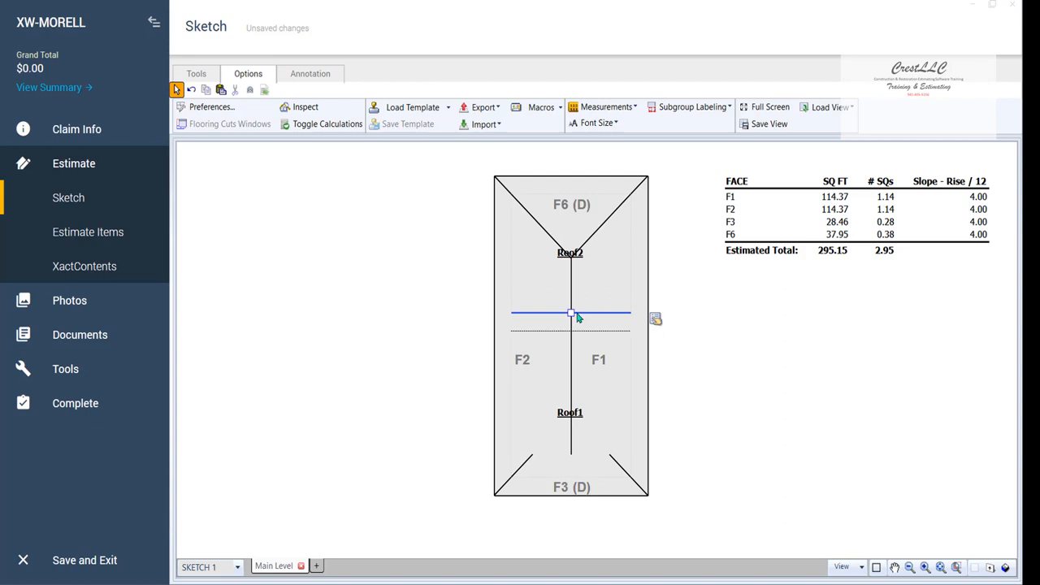
pyautogui.click(572, 315)
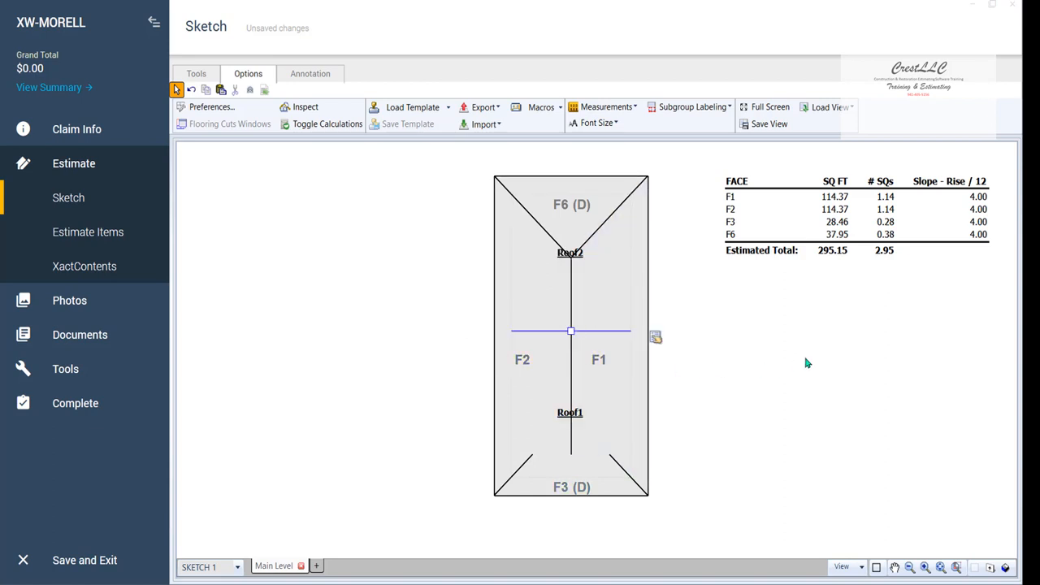
pyautogui.moveTo(775, 386)
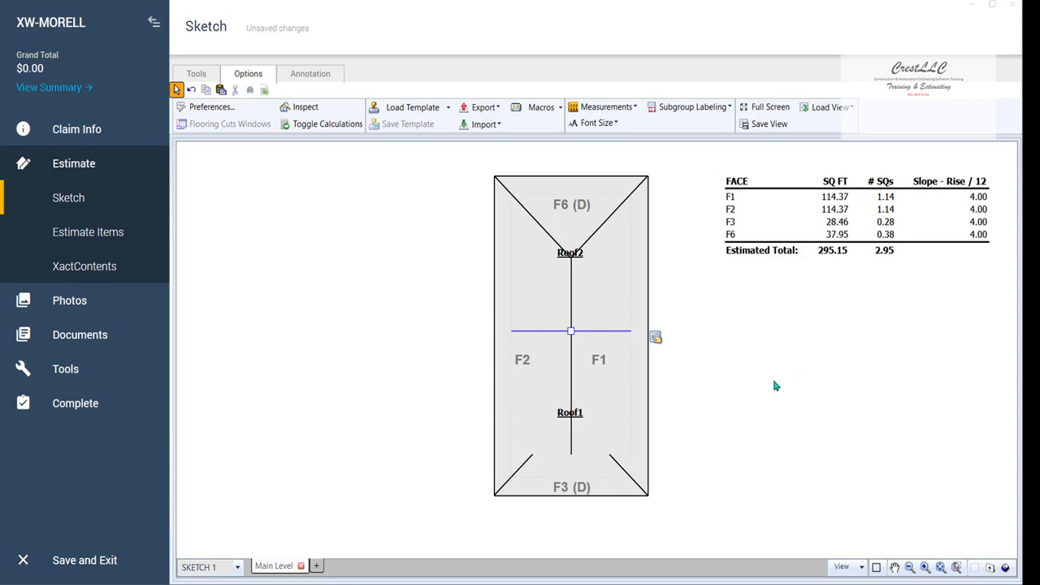
pyautogui.moveTo(528, 260); pyautogui.dragTo(625, 403)
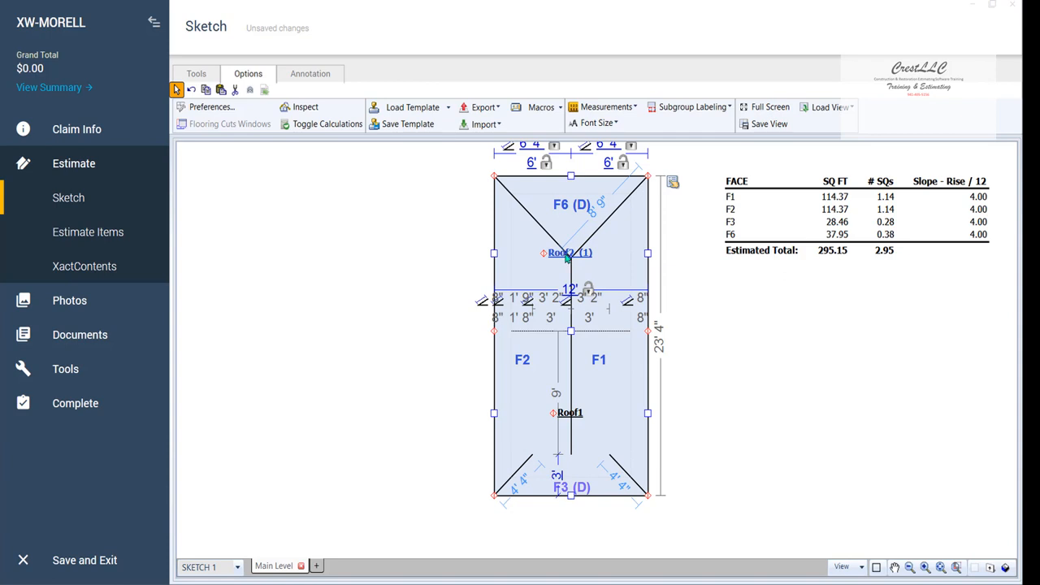
# Make the back roof a subgroup of Roof1 through its Roof Properties
pyautogui.doubleClick(569, 254)
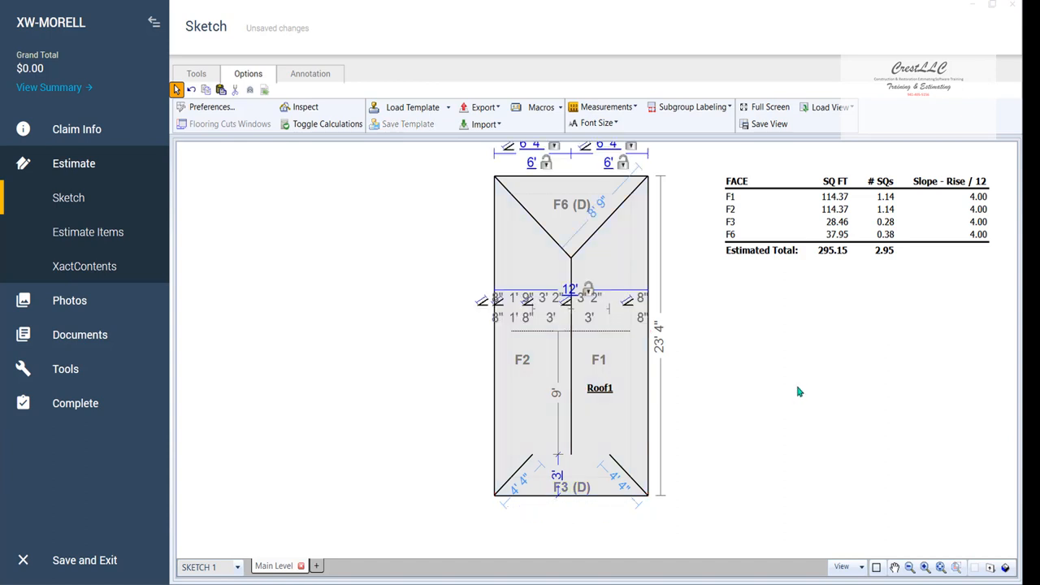
# Show the combined roof in 3D and orbit it to view the sloped faces at both ends
pyautogui.click(894, 567)
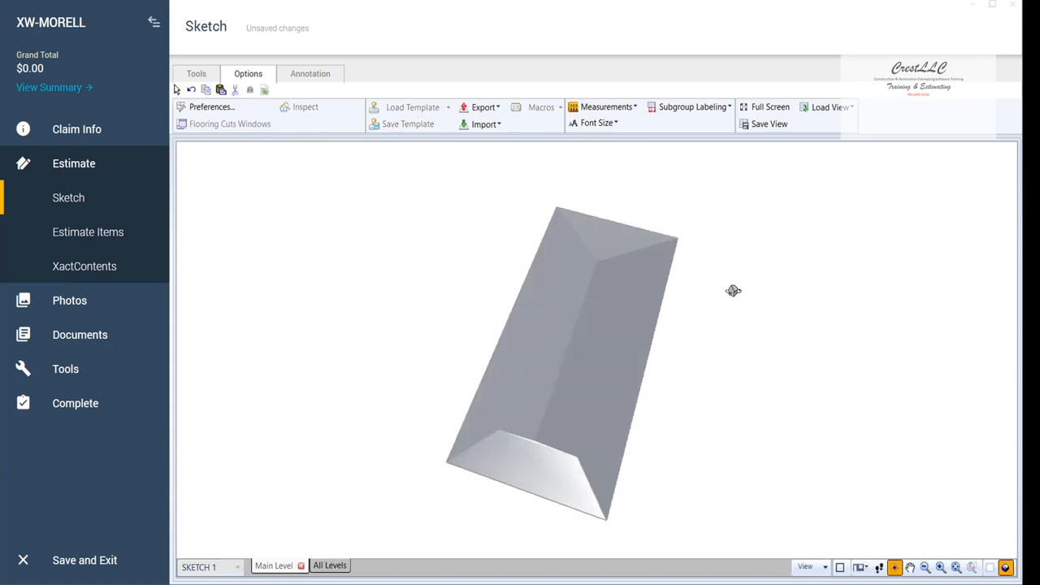
pyautogui.moveTo(735, 291); pyautogui.dragTo(770, 348)
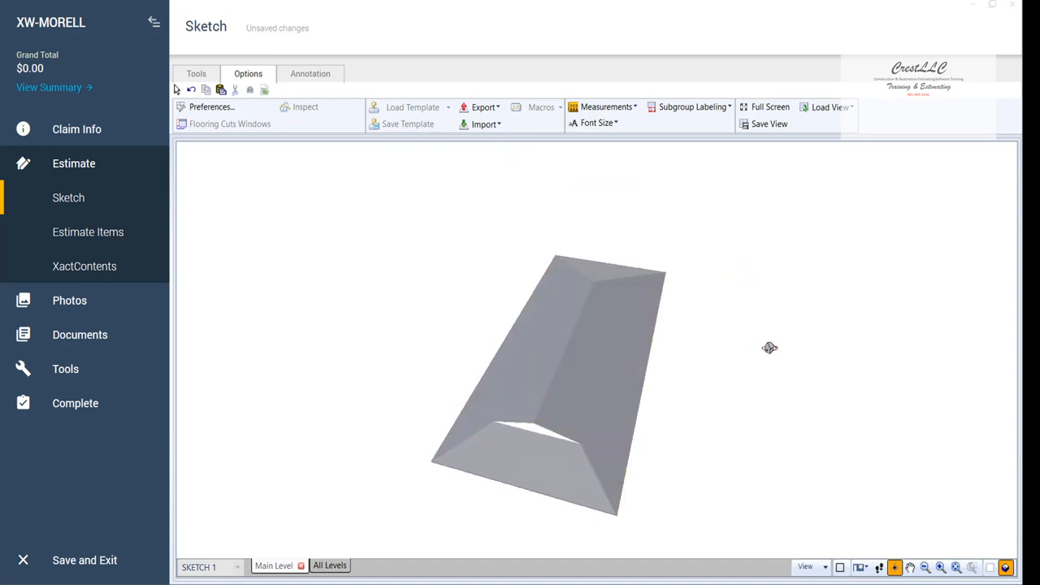
pyautogui.moveTo(770, 348); pyautogui.dragTo(523, 364)
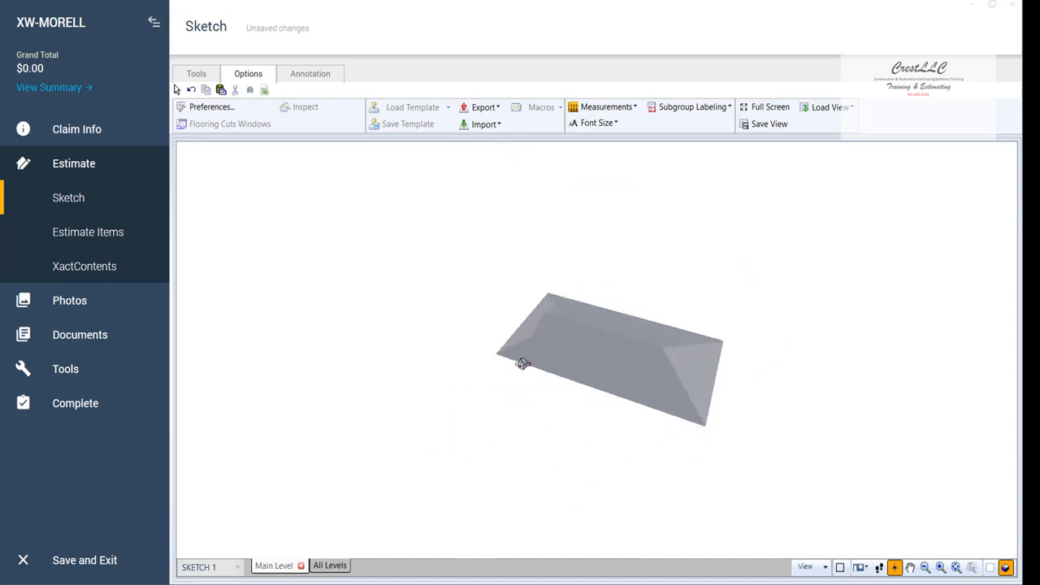
pyautogui.moveTo(523, 364); pyautogui.dragTo(771, 462)
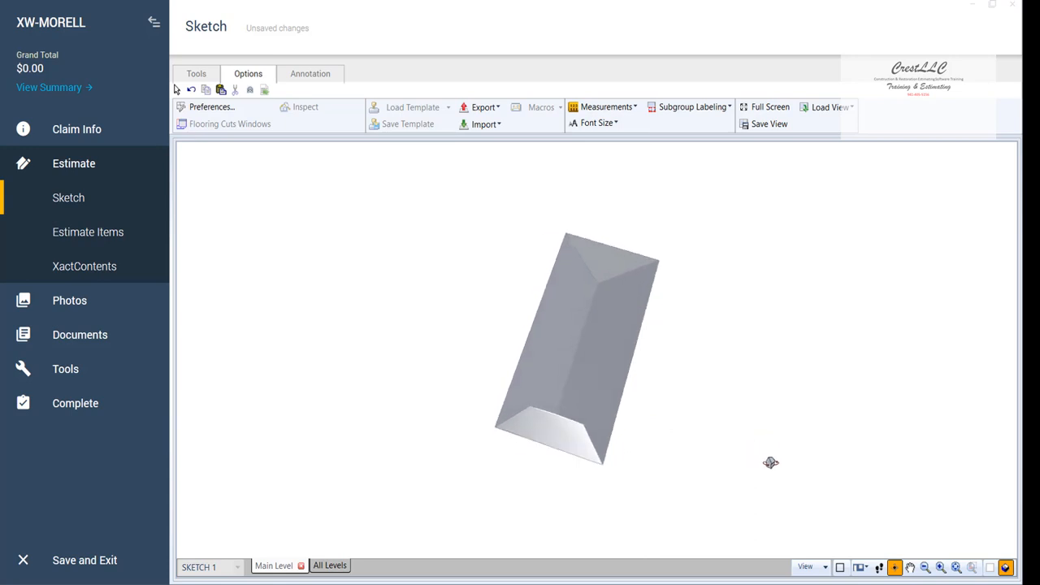